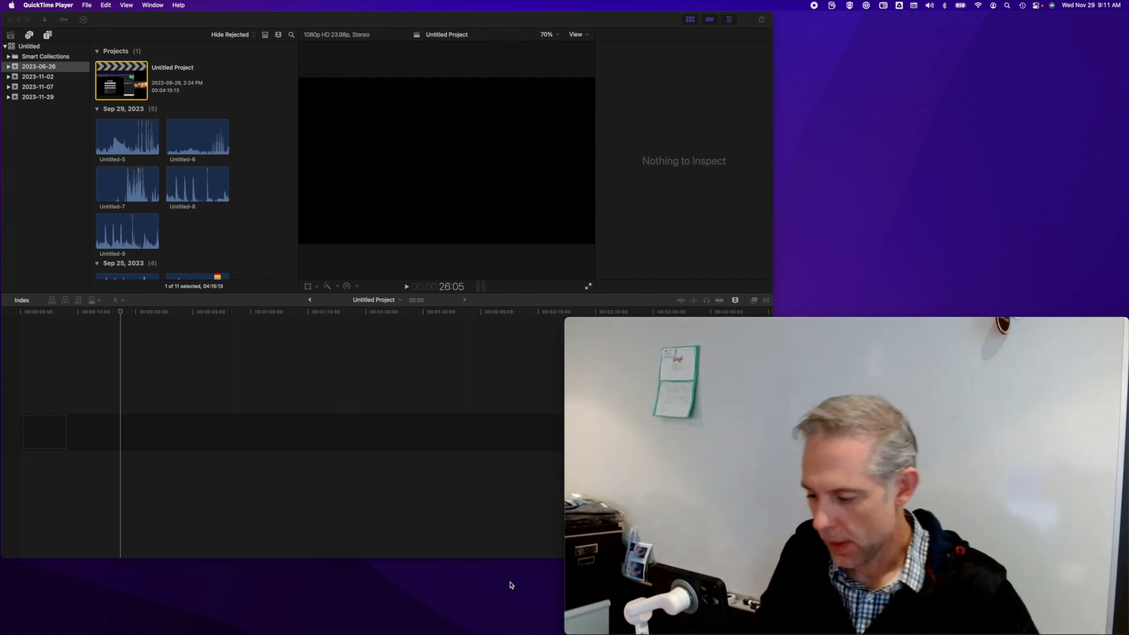
mouse_move(461, 537)
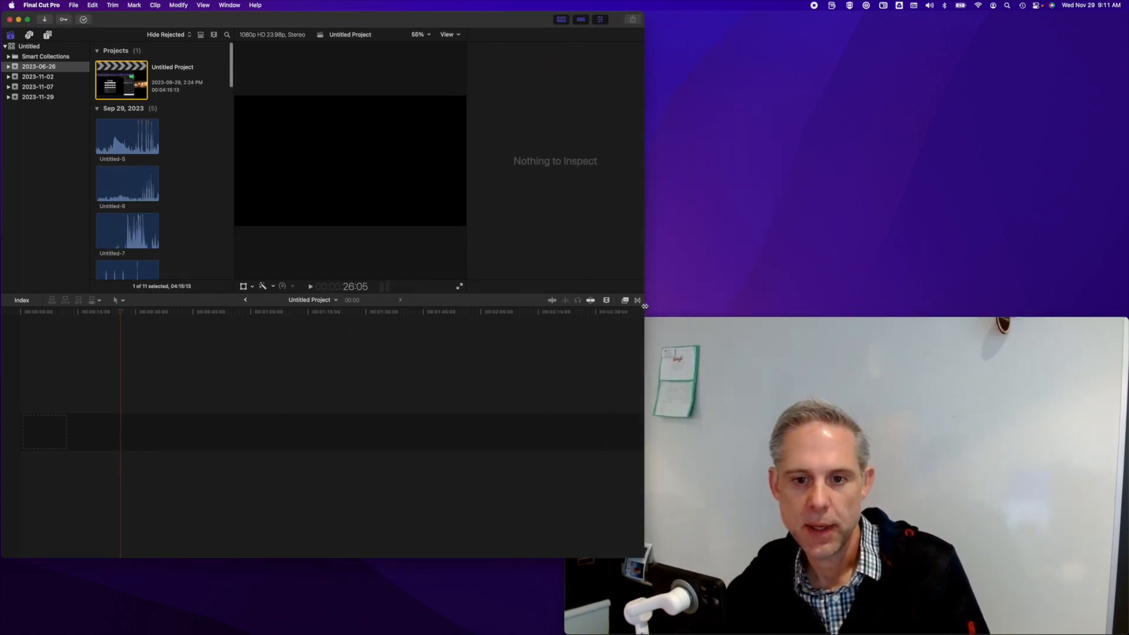
- Show Final Cut Pro's Window menu commands, including Record Voiceover
left_click(229, 5)
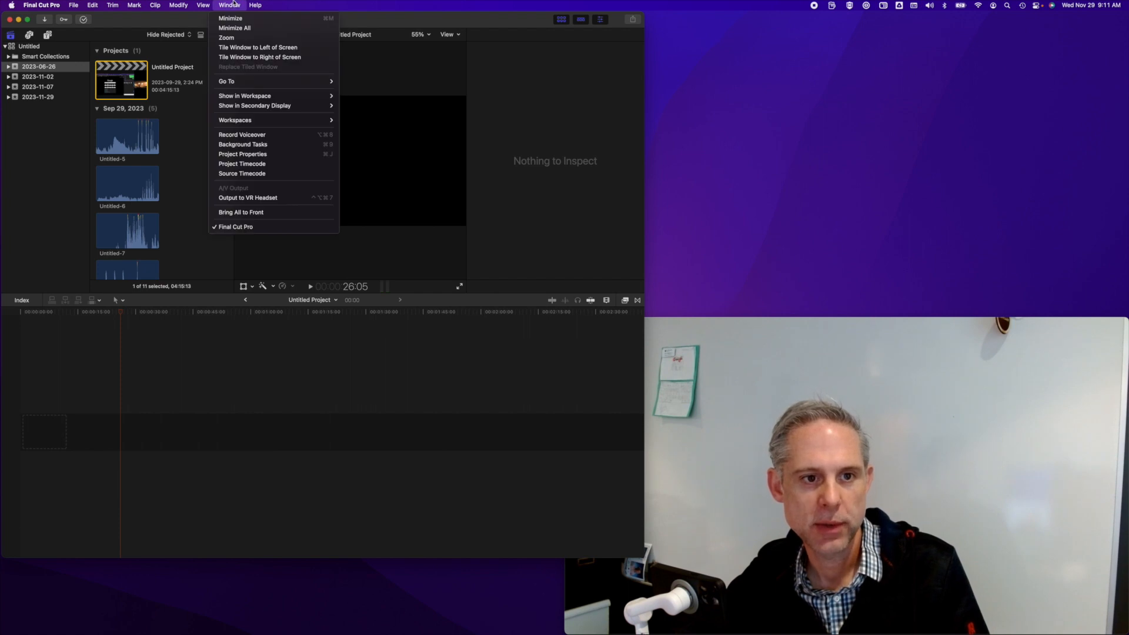
mouse_move(284, 139)
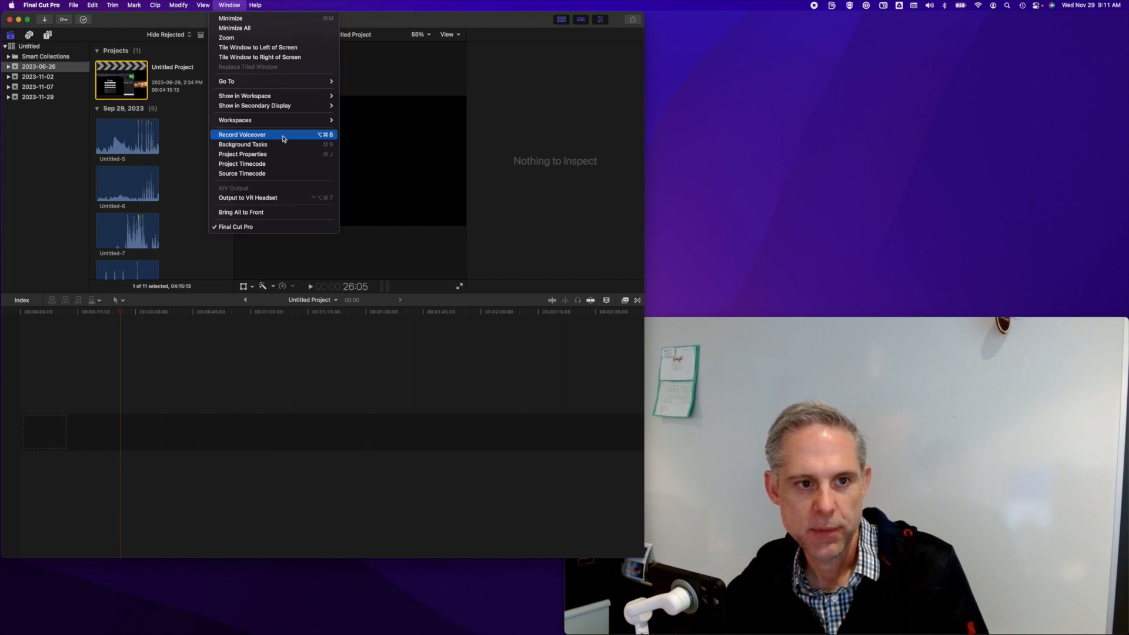
mouse_move(257, 140)
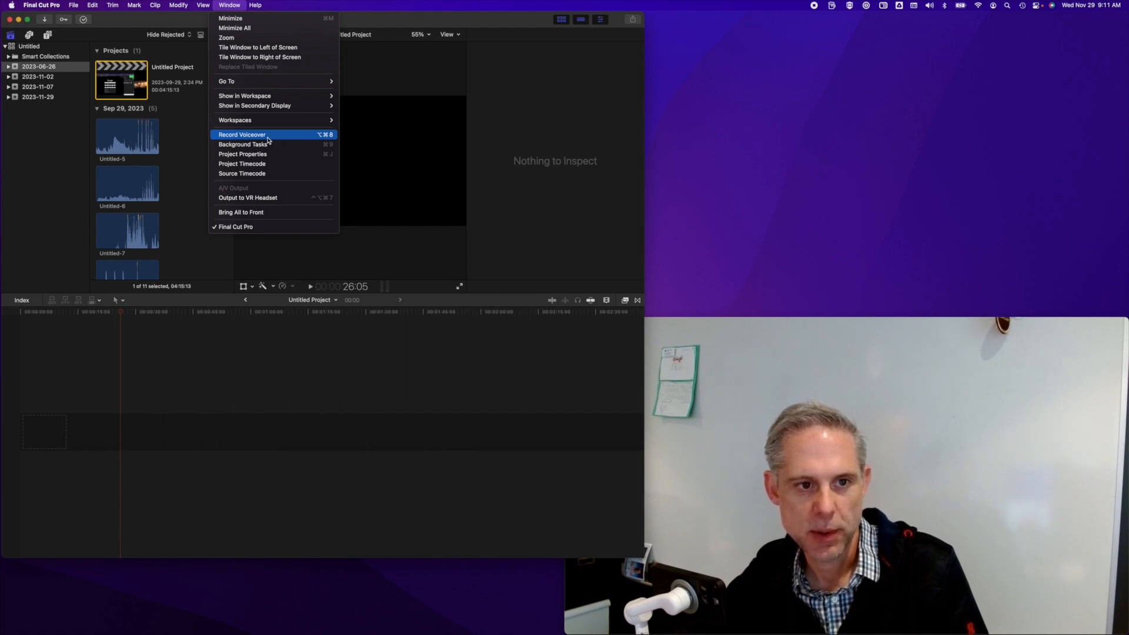
- Bring up the Record Voiceover panel and list its audio input devices, keeping CAD Audio CX2 Interface Mono Channel 1
left_click(242, 134)
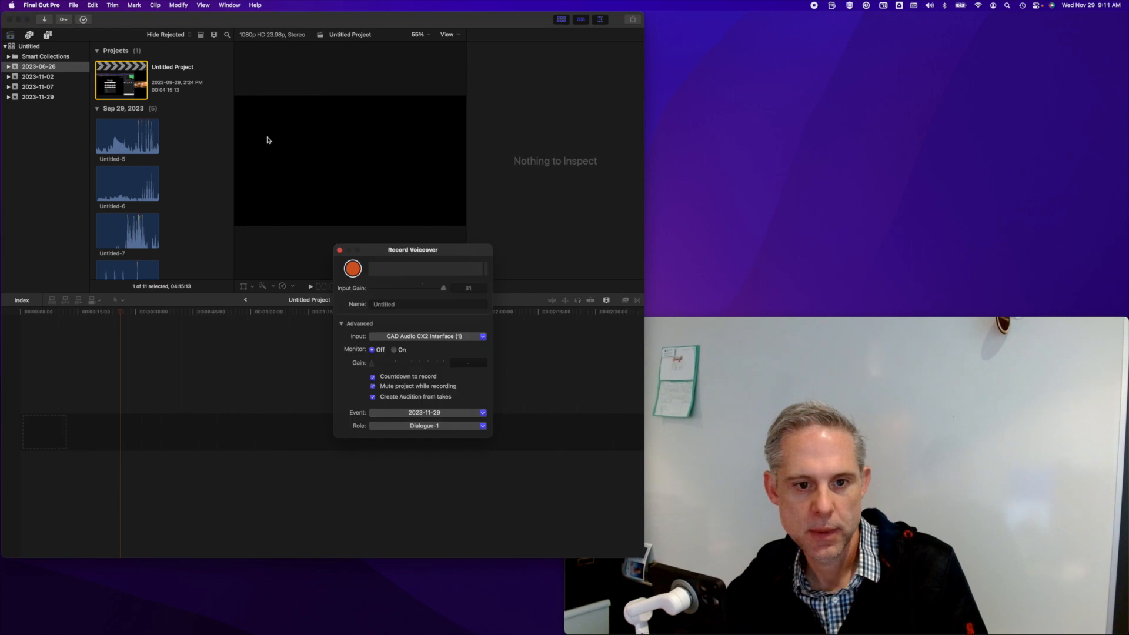
left_click(428, 336)
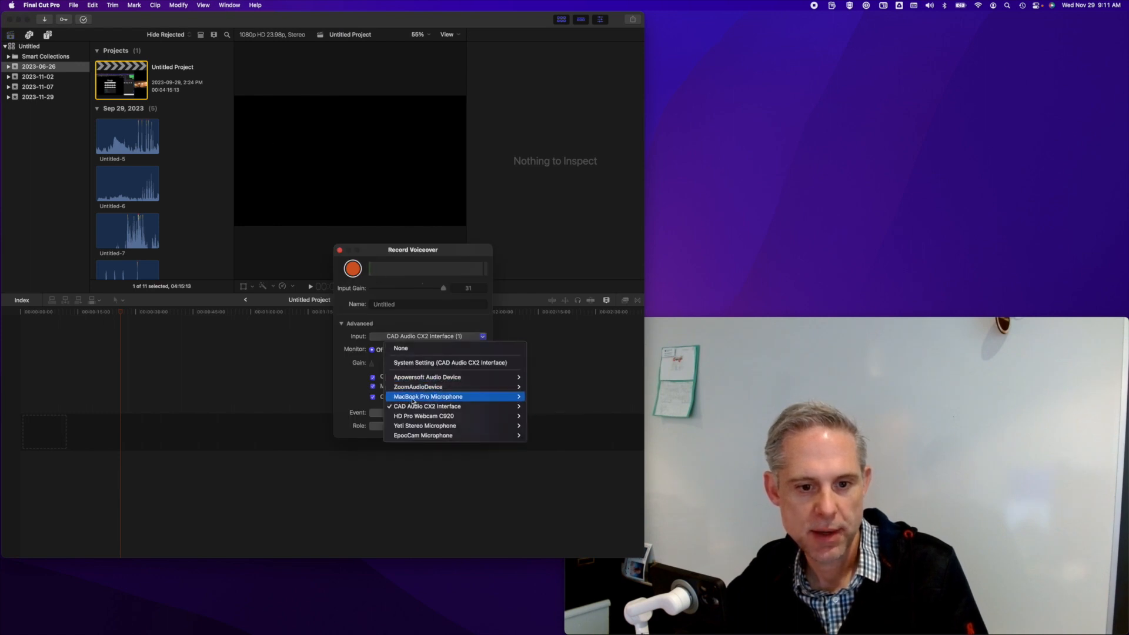
mouse_move(424, 425)
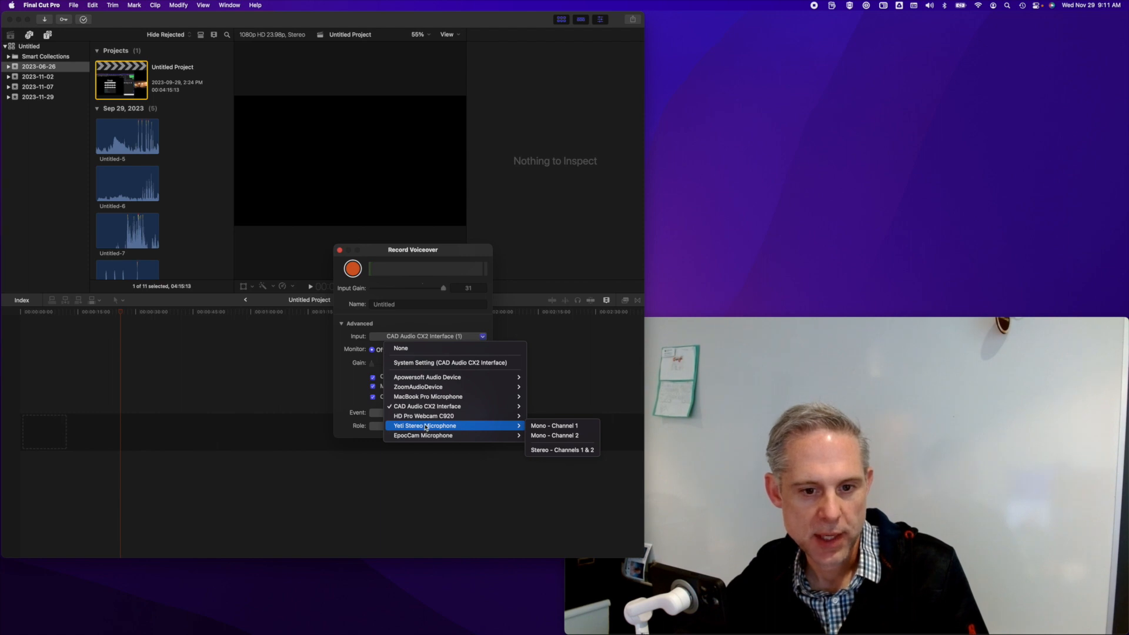
mouse_move(425, 405)
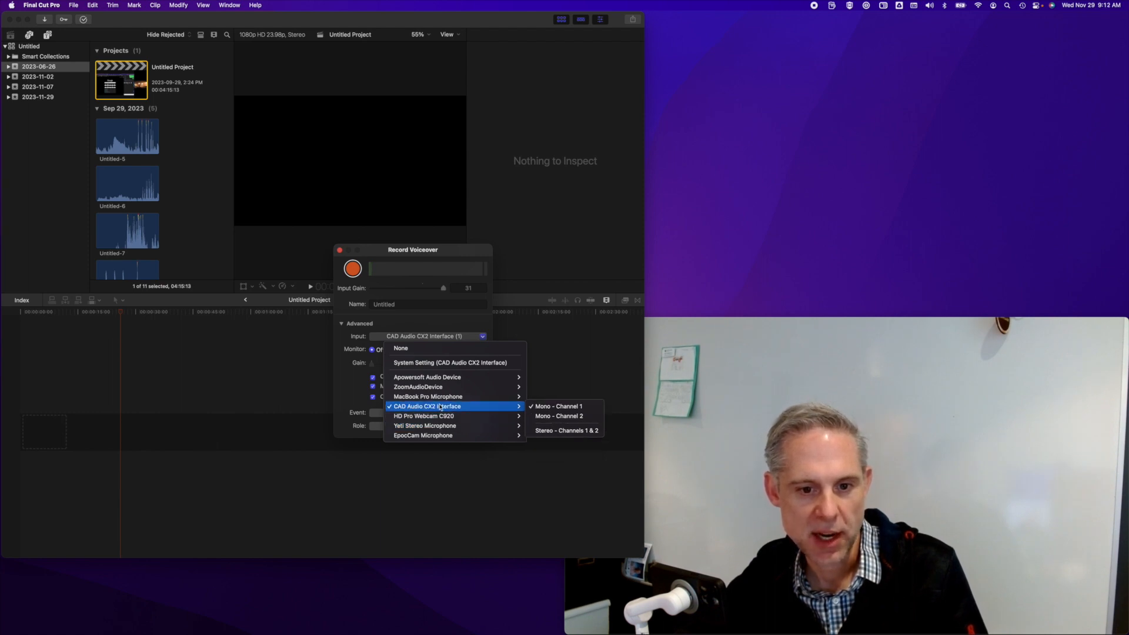
mouse_move(560, 406)
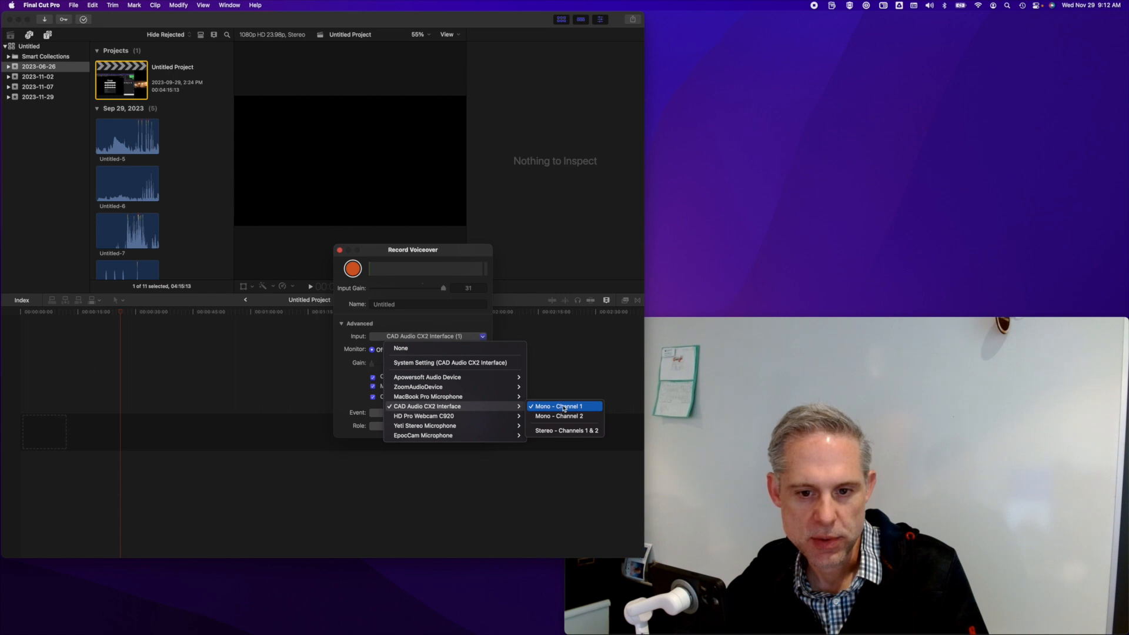
mouse_move(568, 416)
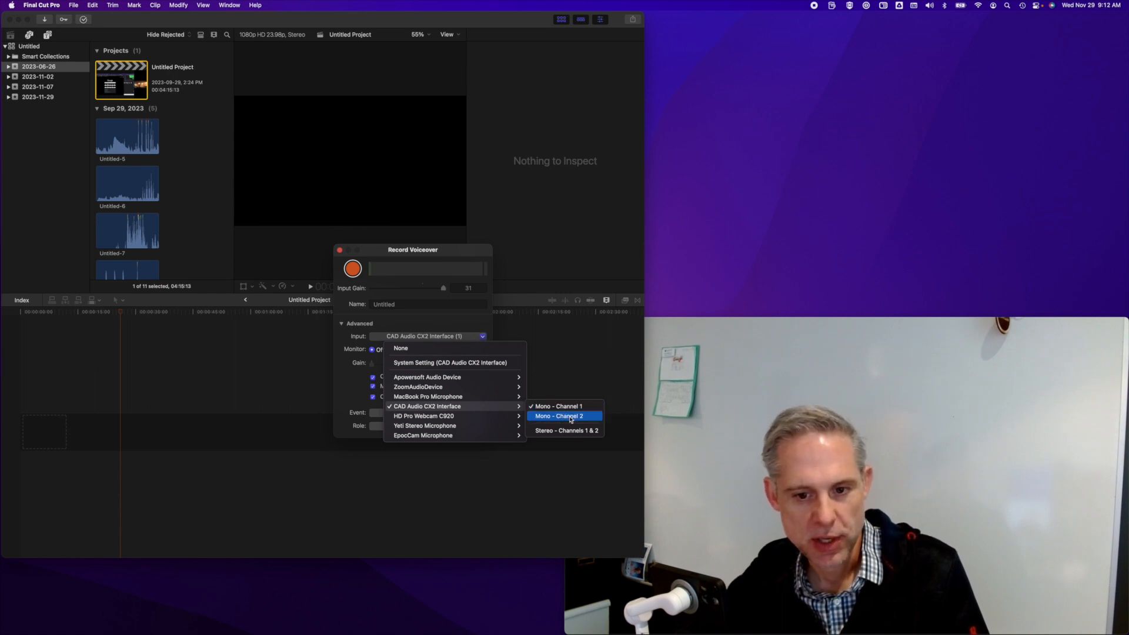
mouse_move(573, 434)
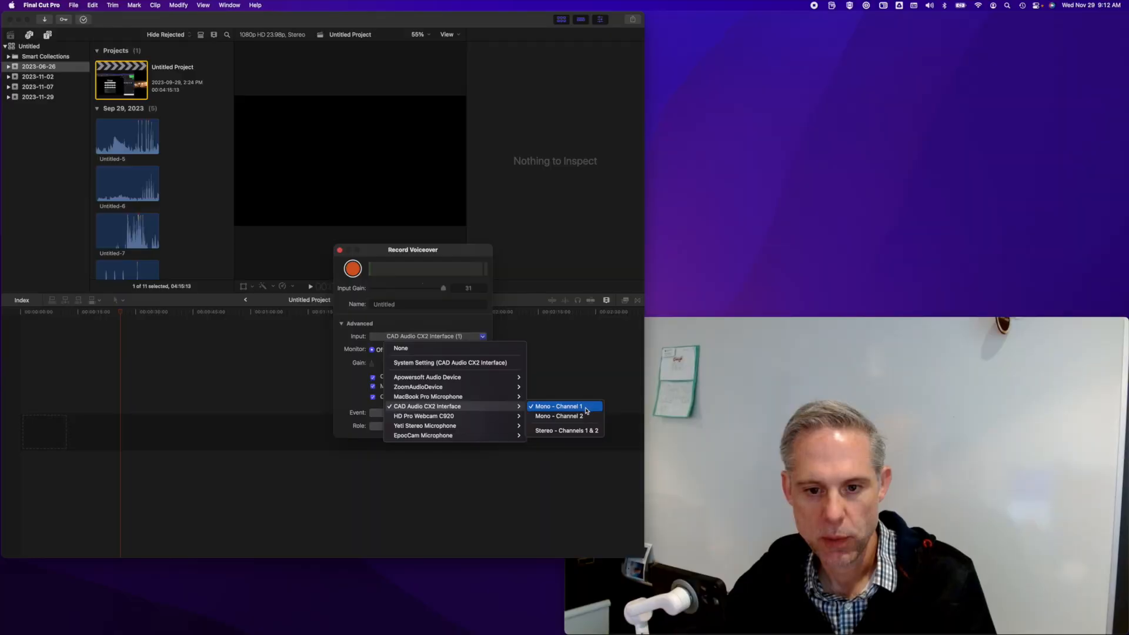
- Dismiss the Input pop-up unchanged, leaving CAD Audio CX2 Interface channel 1 as the voiceover input
left_click(557, 406)
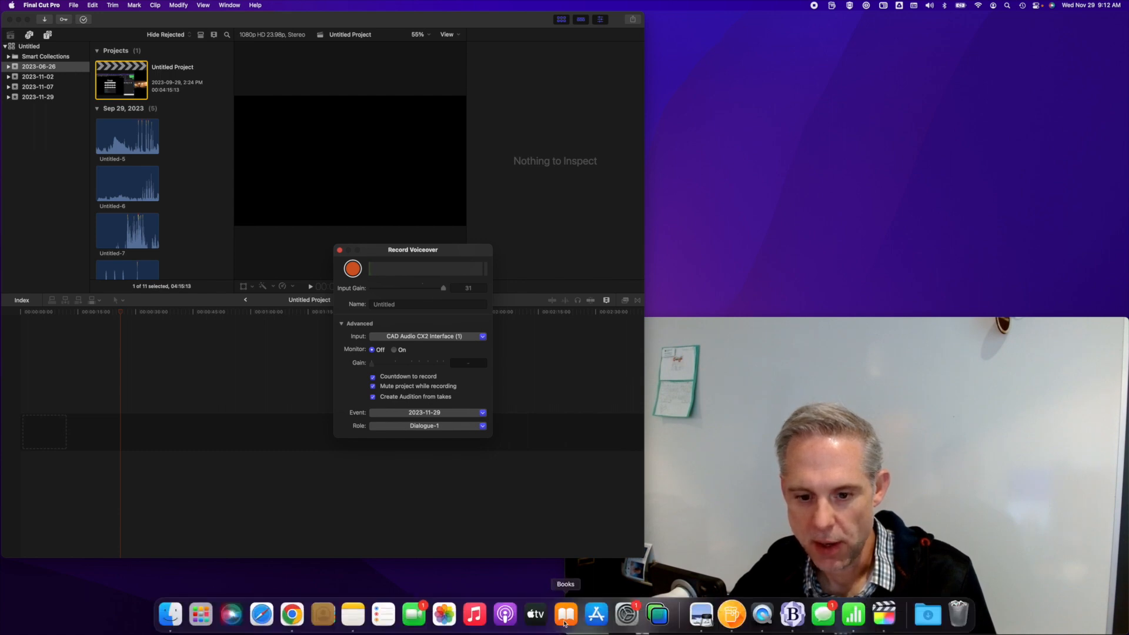
mouse_move(611, 615)
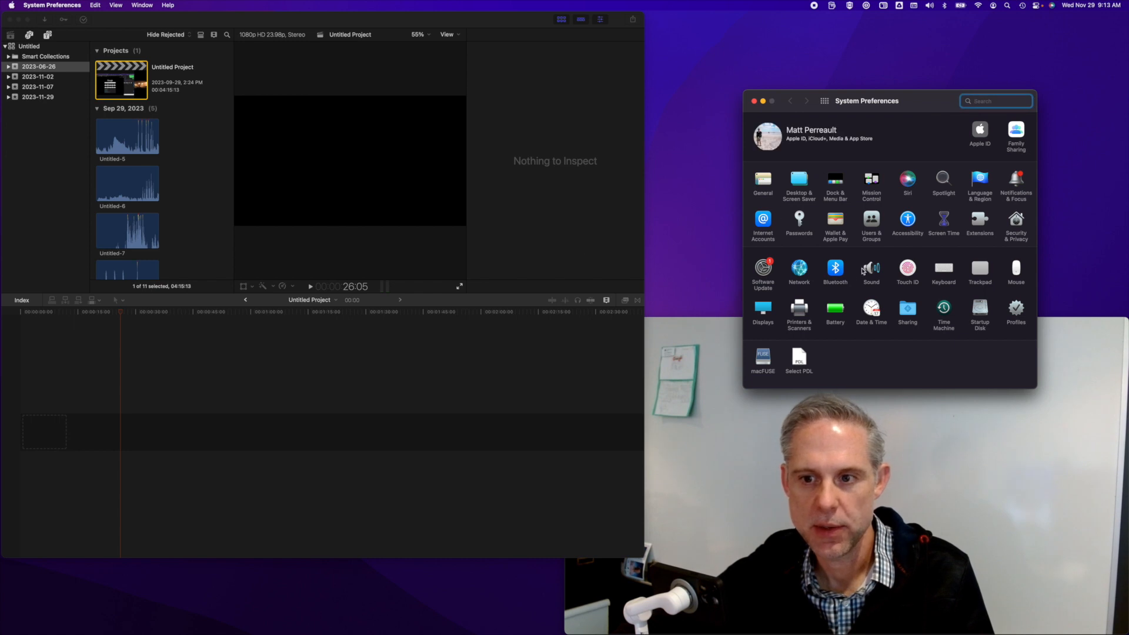
- Show the Sound input settings with CAD Audio CX2 Interface as the selected input device
left_click(870, 268)
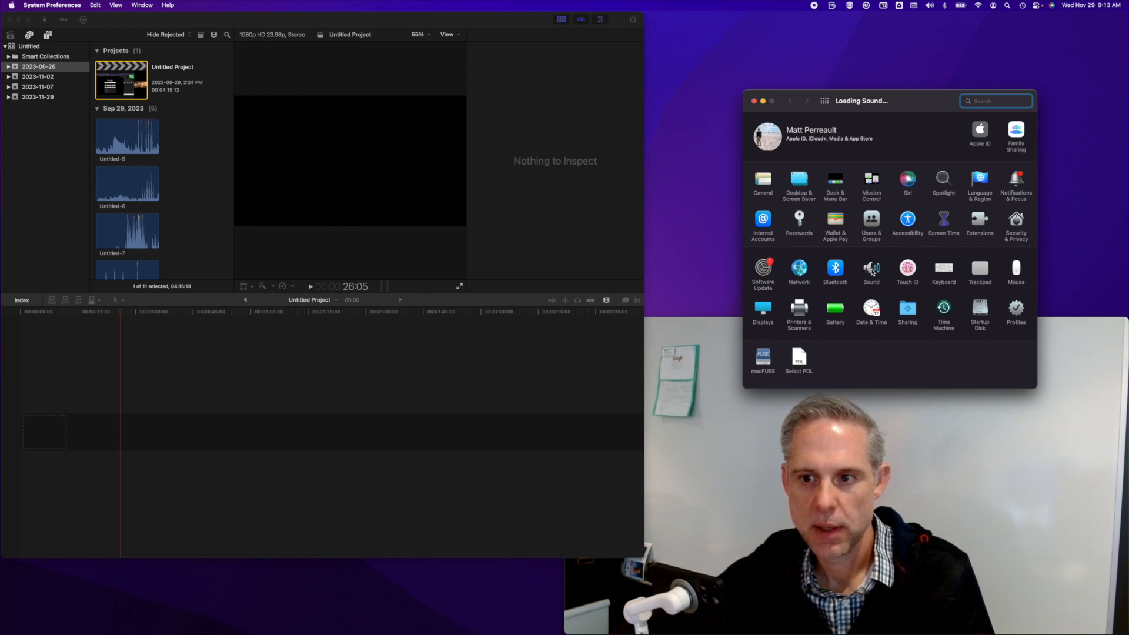
left_click(870, 269)
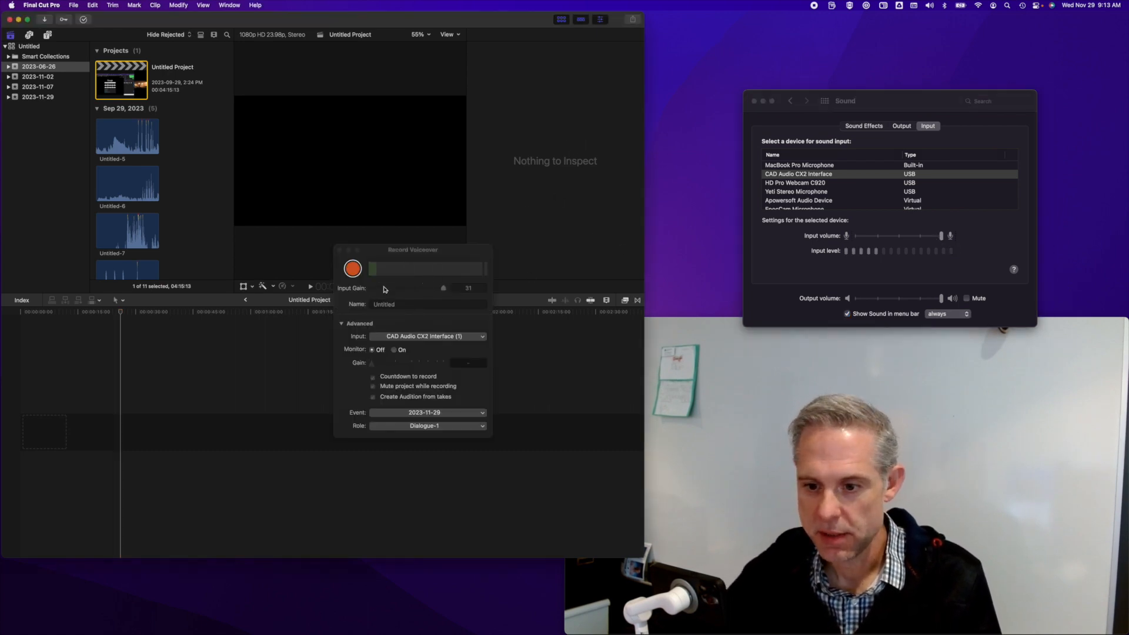
mouse_move(383, 288)
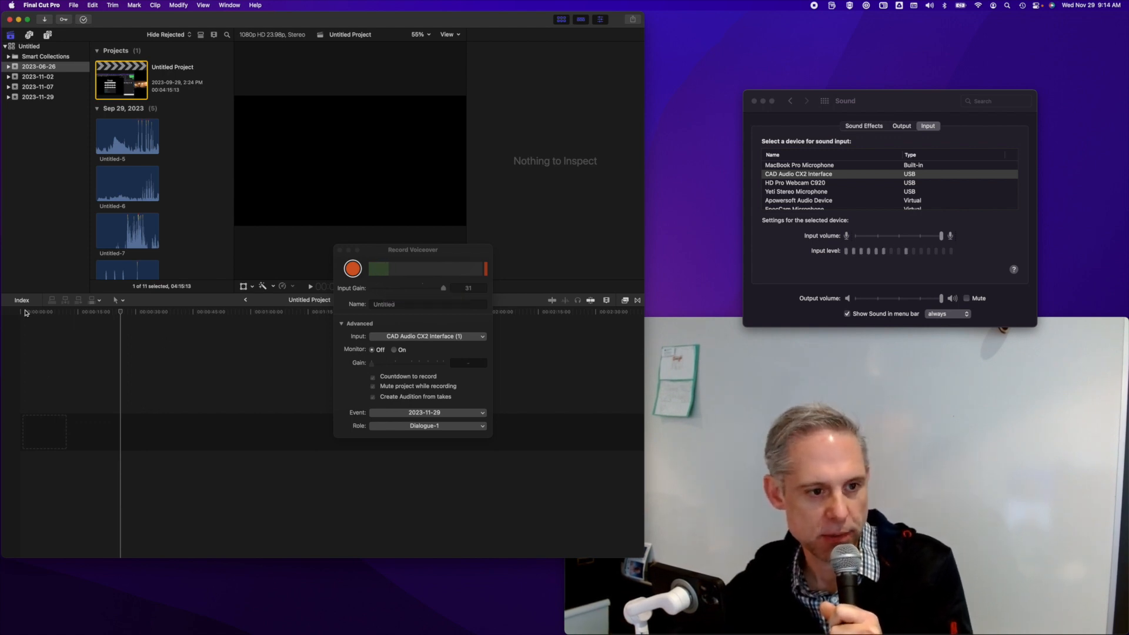
- Nudge the CX2 system input volume down so Record Voiceover's input gain reads 29 instead of 31
left_click(353, 268)
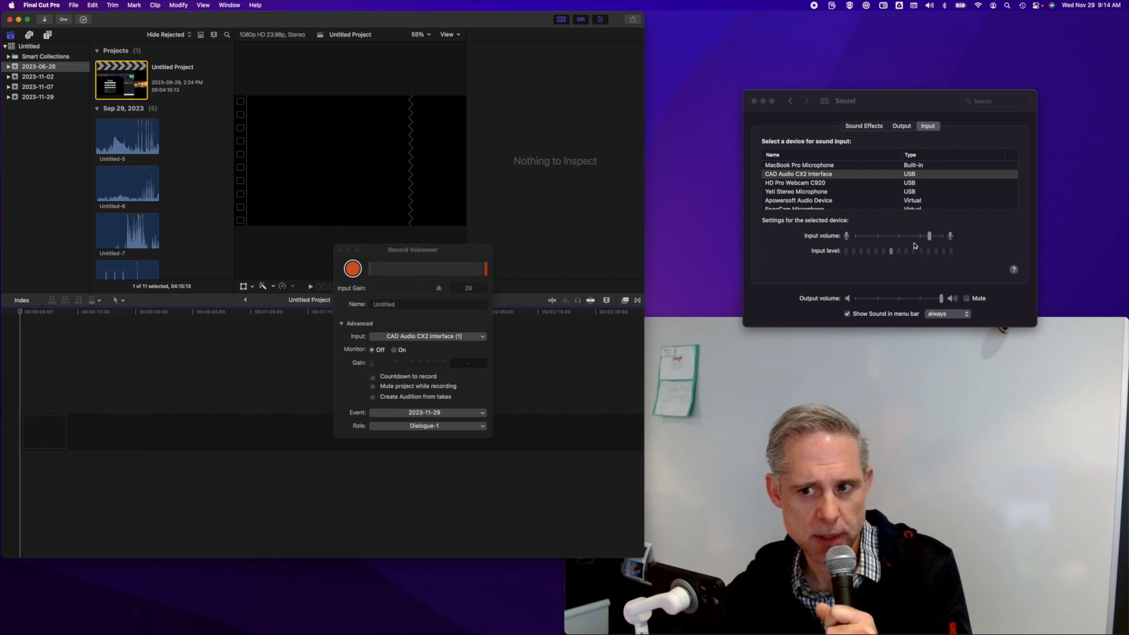
- Start recording a voiceover clip into the timeline through the CX2 interface
left_click(353, 268)
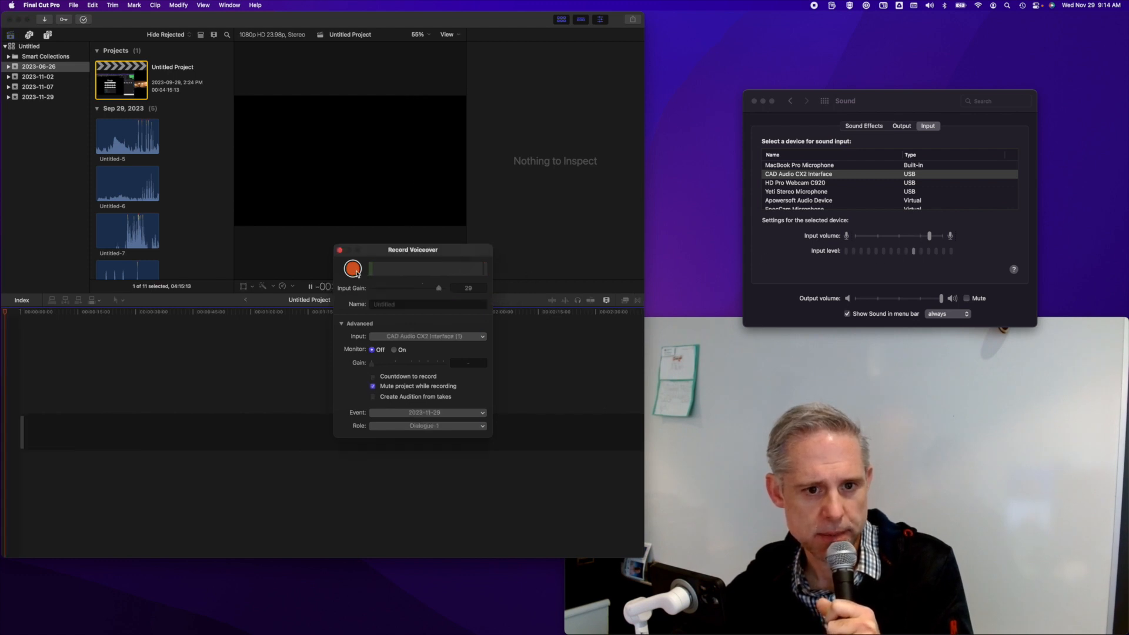
left_click(352, 268)
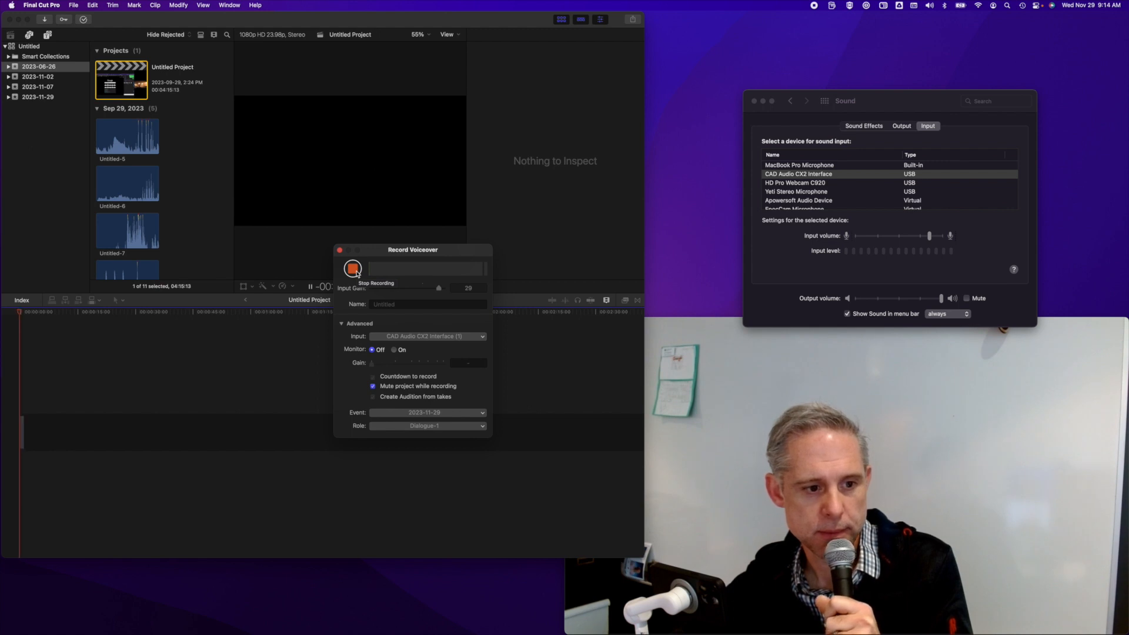
left_click(353, 268)
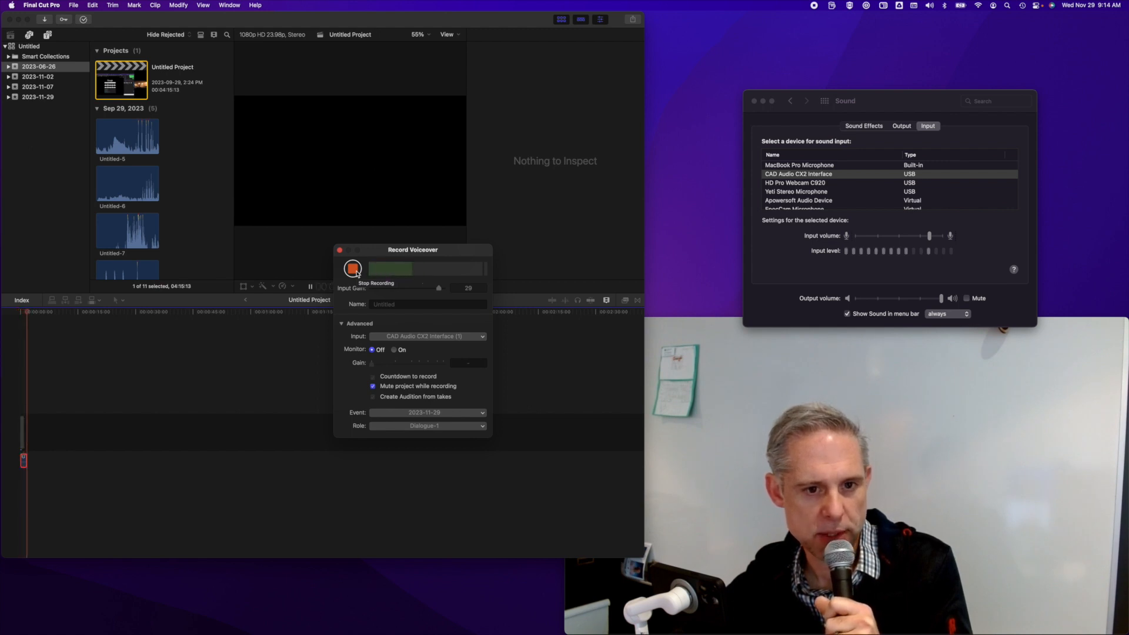